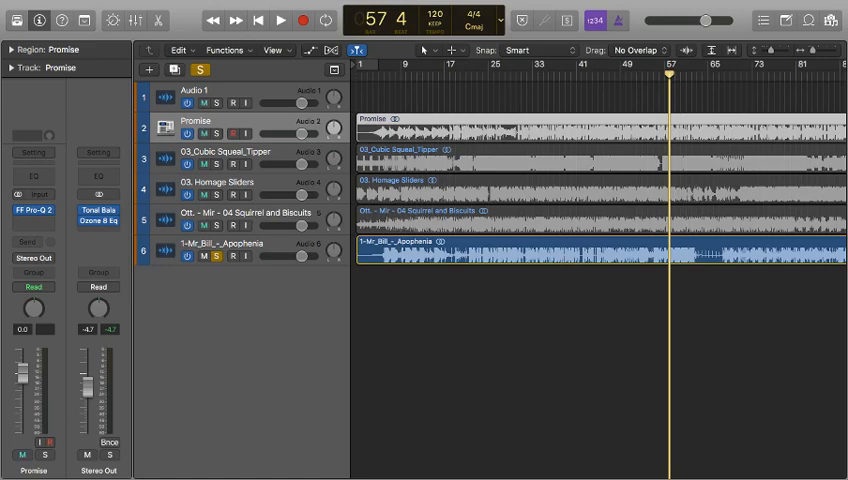
# Show Tonal Balance Control's Bass Heavy target on the Stereo Out as a fine detailed curve
pyautogui.click(98, 212)
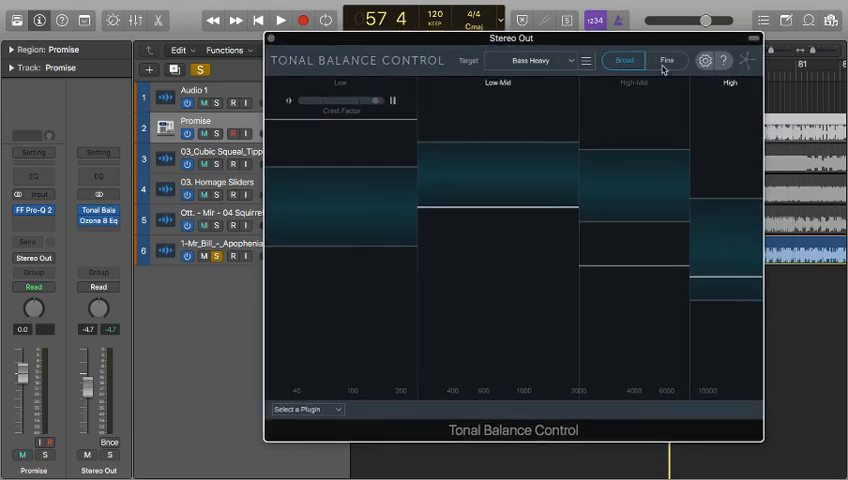
pyautogui.click(668, 60)
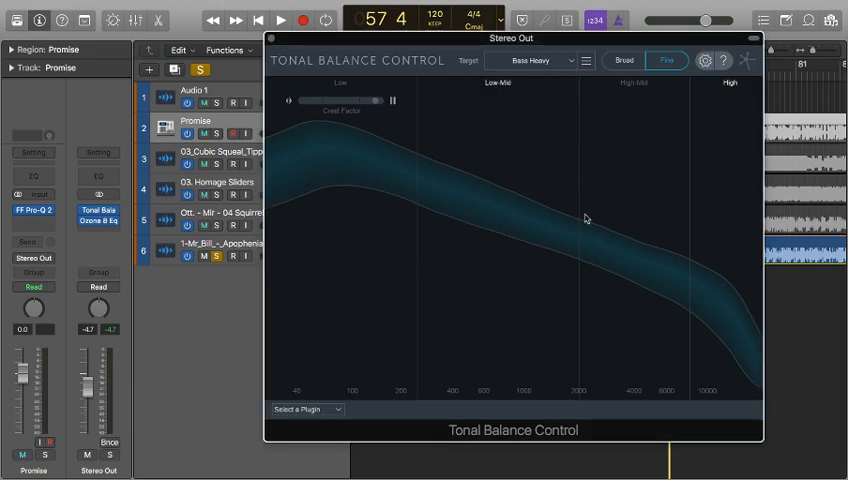
pyautogui.moveTo(782, 262)
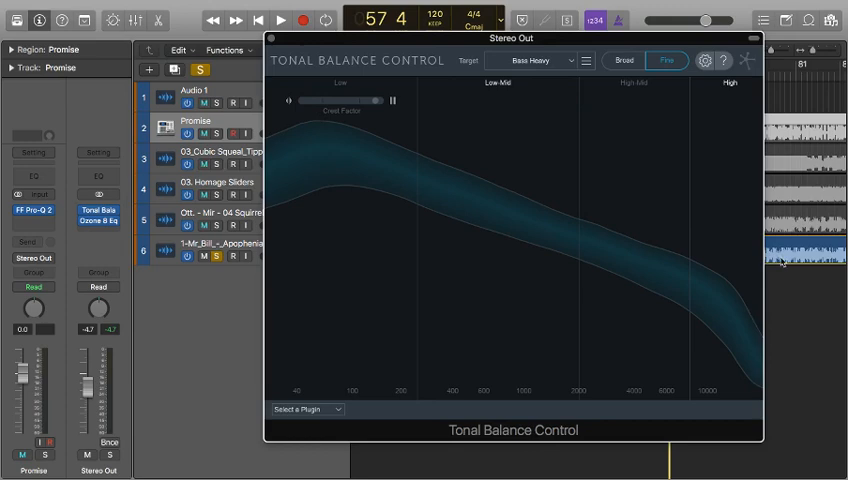
# Play a stretch of the Promise reference through the analyzer against Bass Heavy, then stop
pyautogui.moveTo(512, 38); pyautogui.dragTo(420, 46)
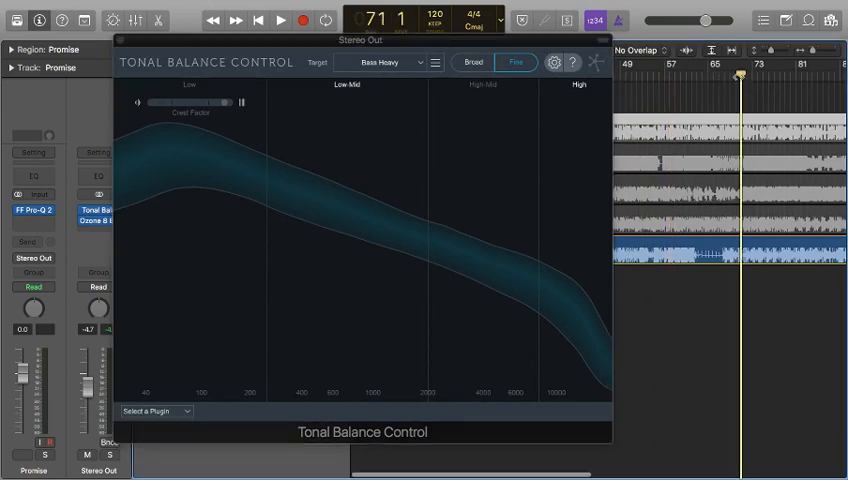
pyautogui.click(292, 20)
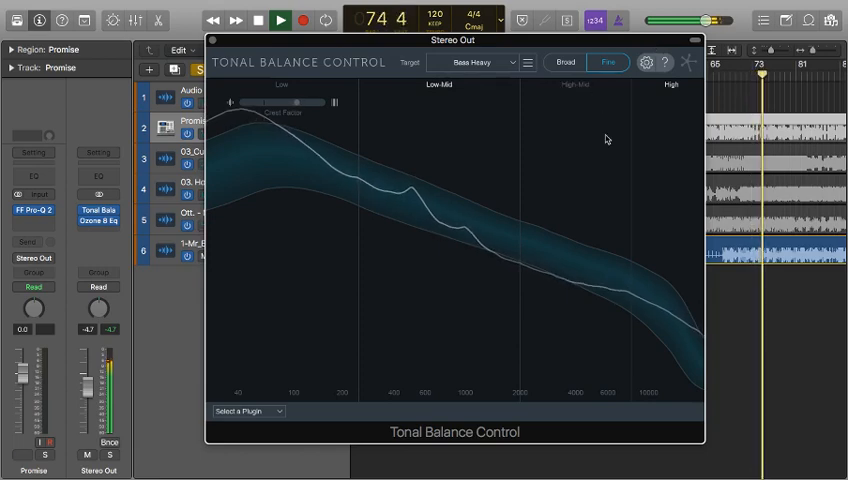
pyautogui.click(292, 20)
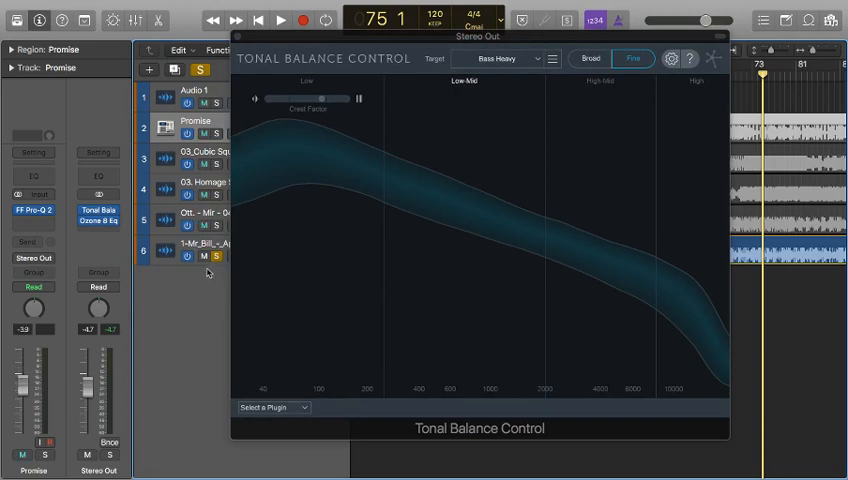
# Select the Mr Bill Apophenia track as the next reference to analyse
pyautogui.click(200, 244)
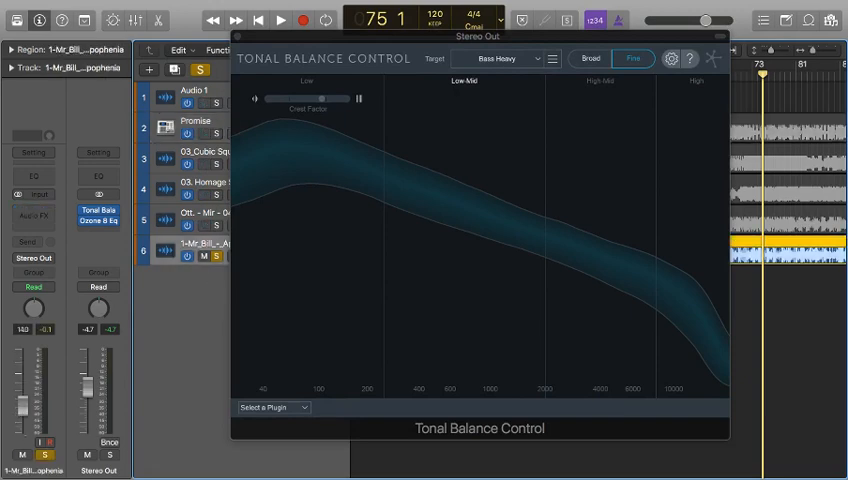
pyautogui.click(290, 20)
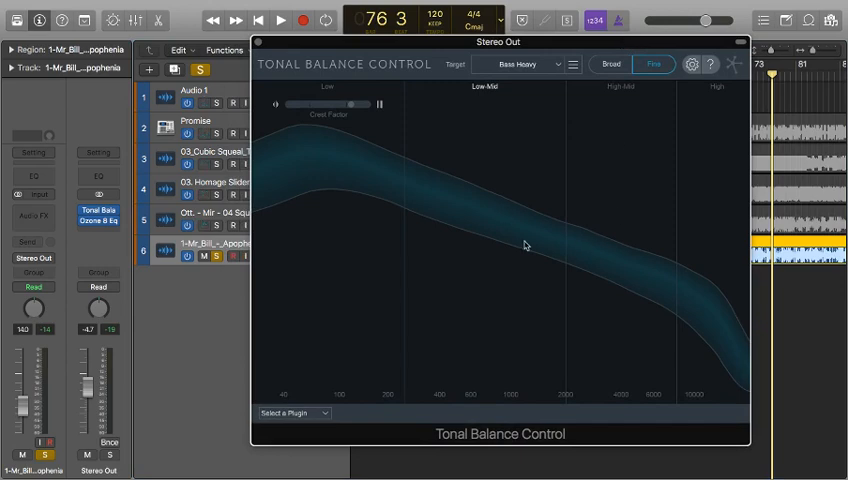
pyautogui.moveTo(314, 324)
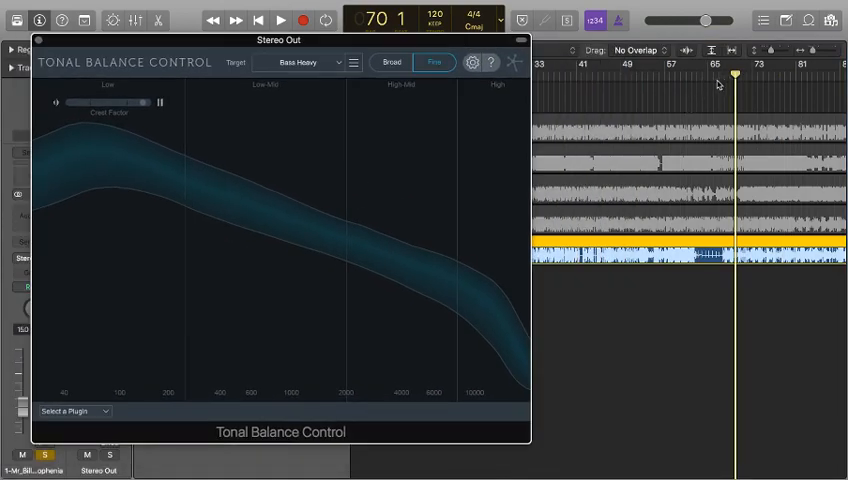
# Play the Apophenia reference through the analyzer against the Bass Heavy target
pyautogui.moveTo(276, 40); pyautogui.dragTo(380, 32)
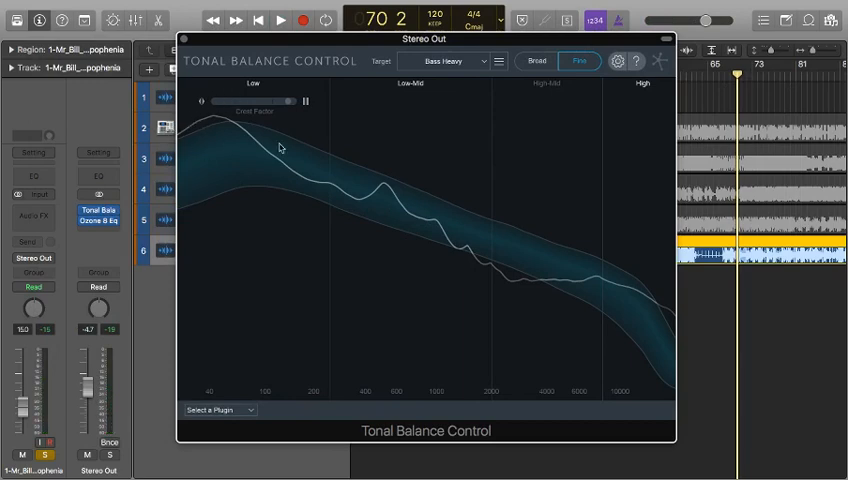
pyautogui.moveTo(252, 142)
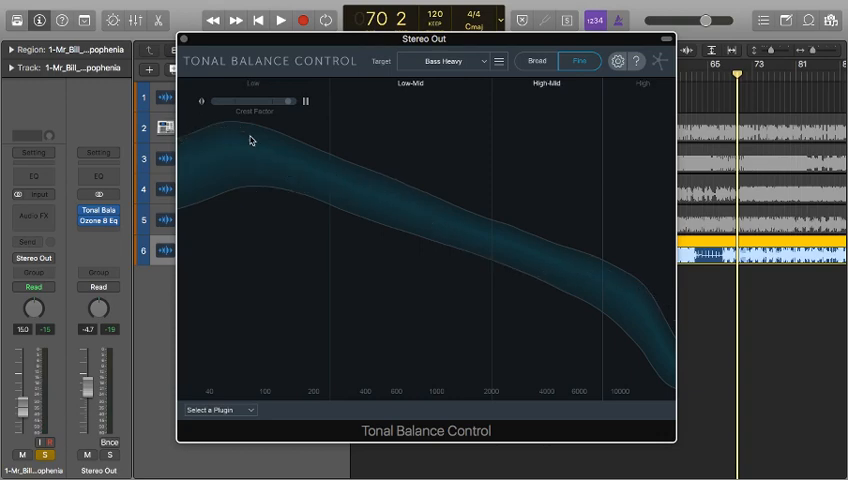
pyautogui.moveTo(198, 146)
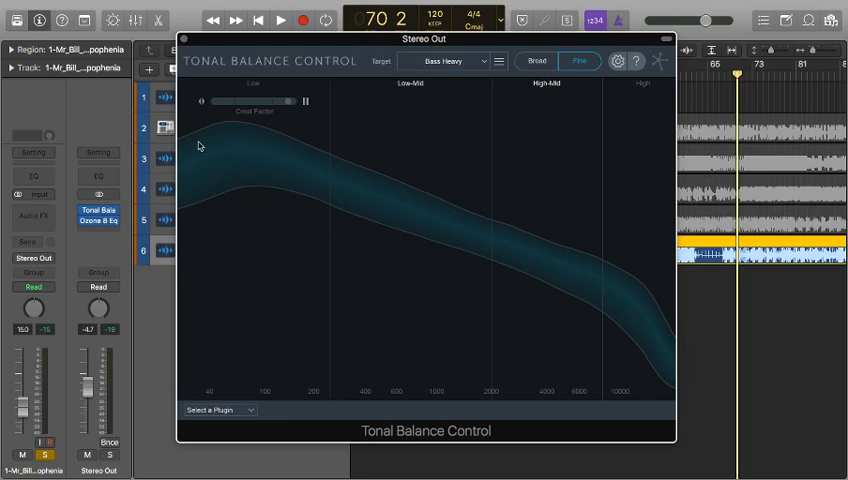
pyautogui.moveTo(204, 130)
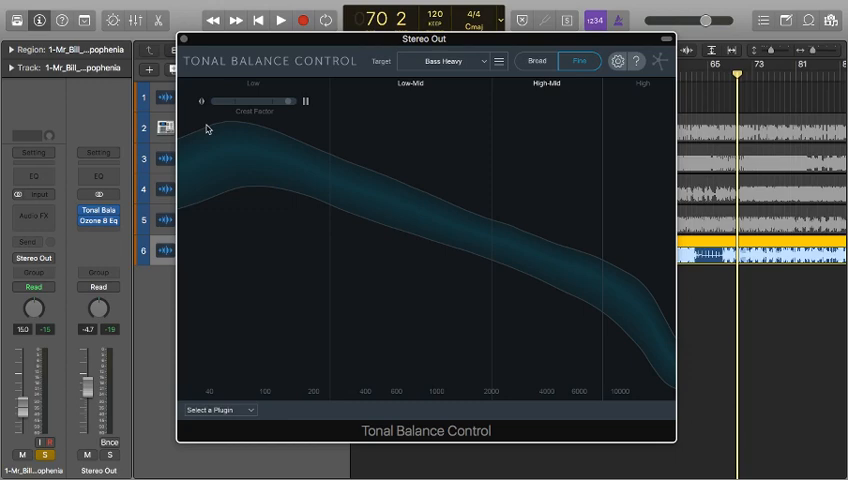
pyautogui.moveTo(206, 122)
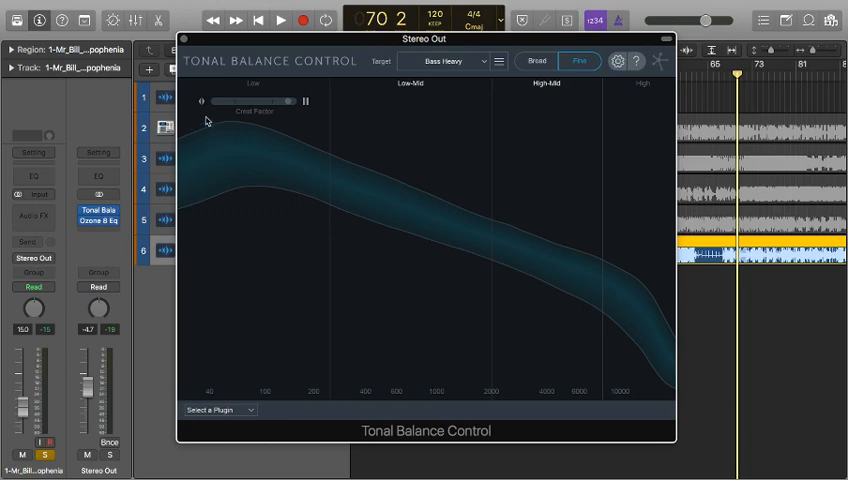
pyautogui.moveTo(264, 148)
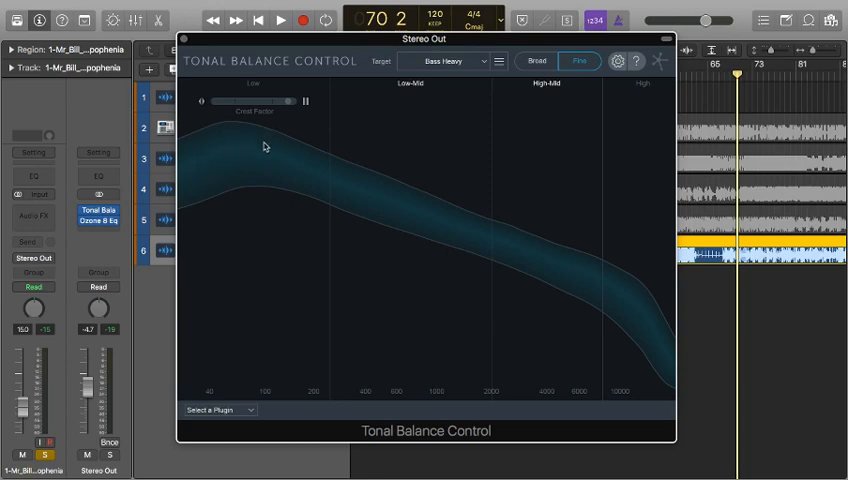
pyautogui.moveTo(576, 280)
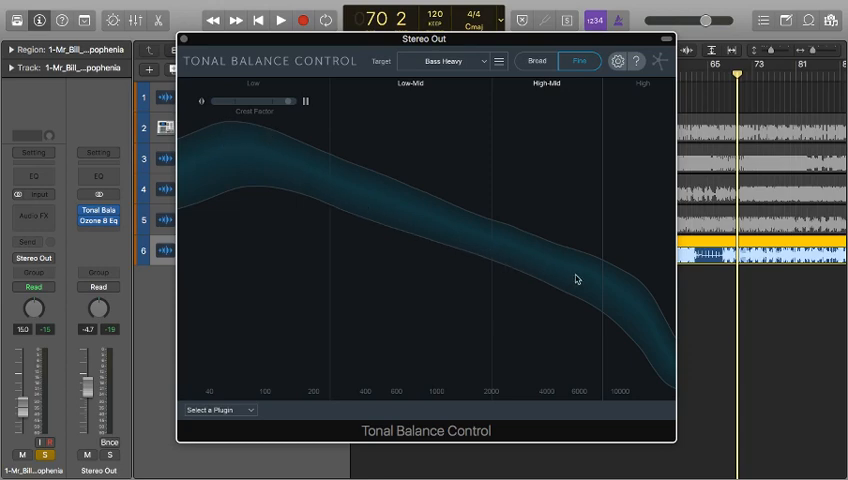
pyautogui.moveTo(456, 246)
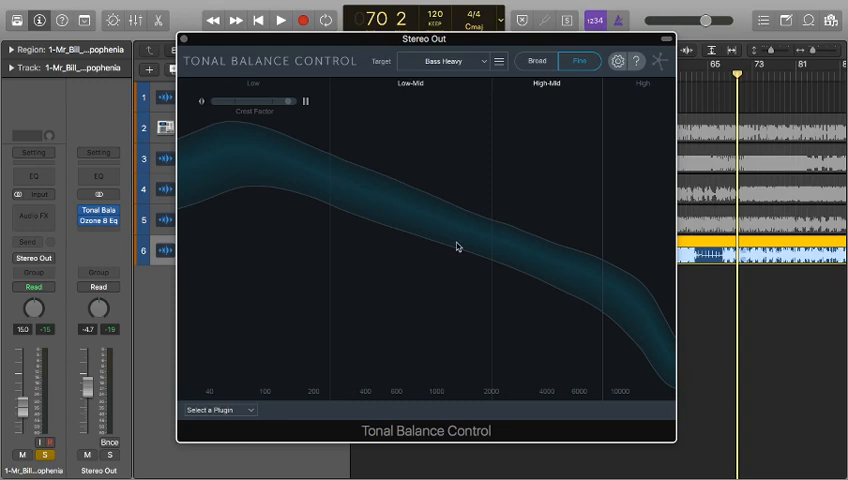
pyautogui.moveTo(538, 278)
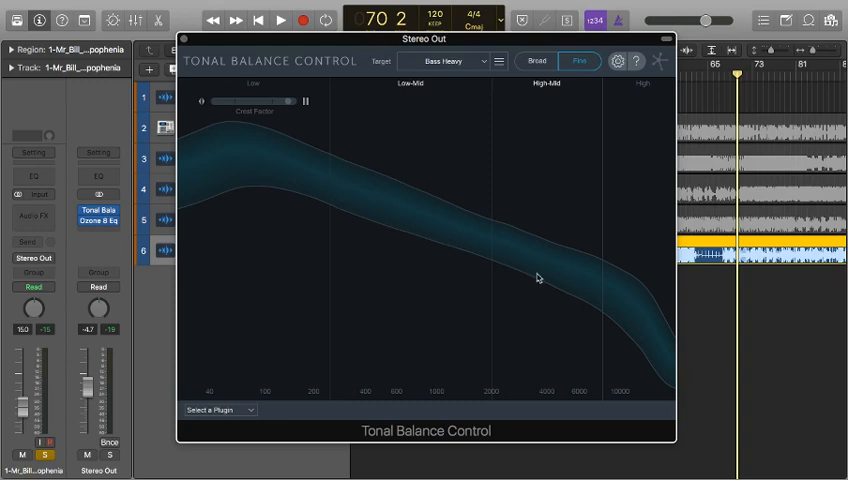
pyautogui.moveTo(644, 294)
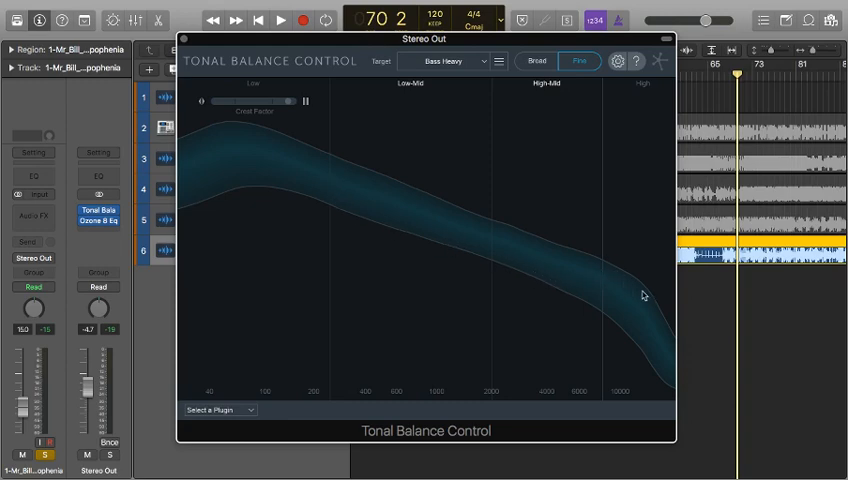
pyautogui.moveTo(636, 324)
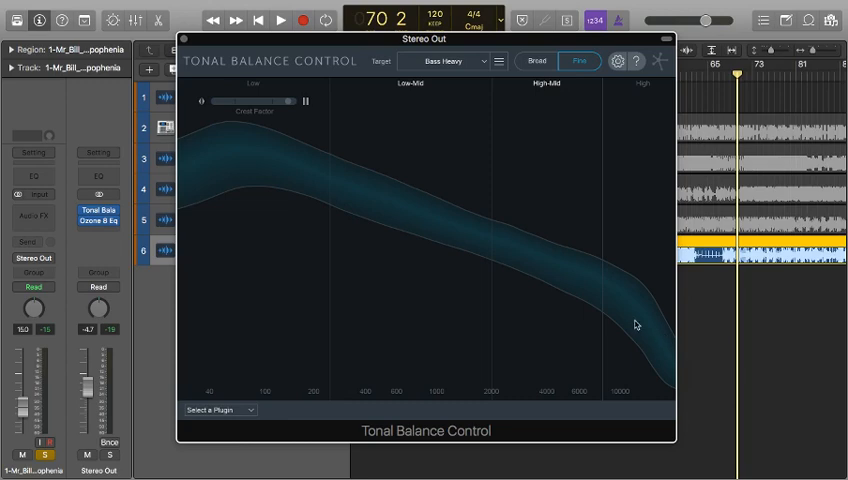
pyautogui.moveTo(618, 318)
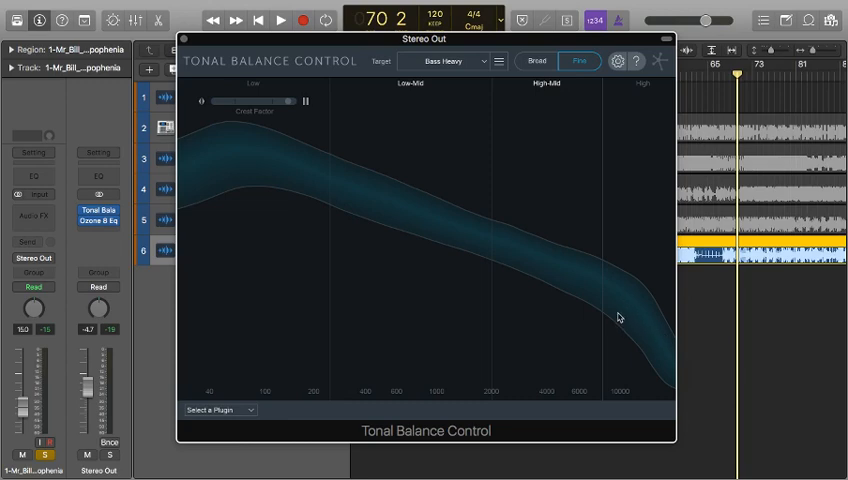
pyautogui.moveTo(618, 318)
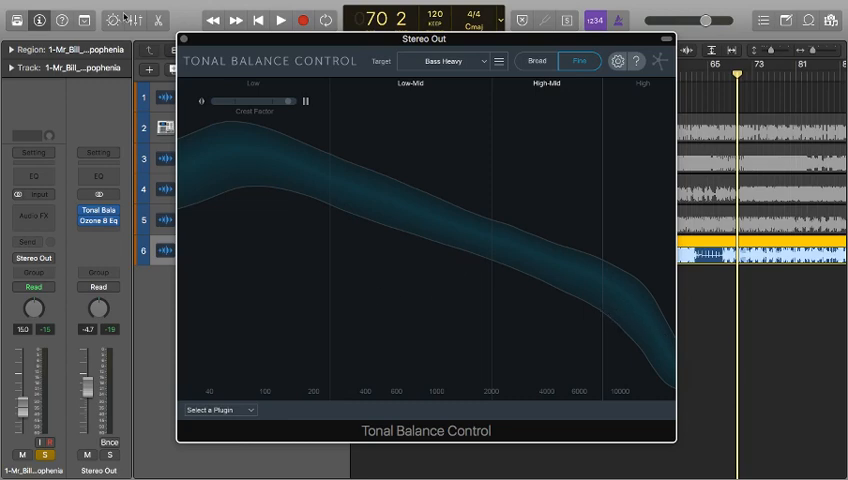
pyautogui.moveTo(362, 46)
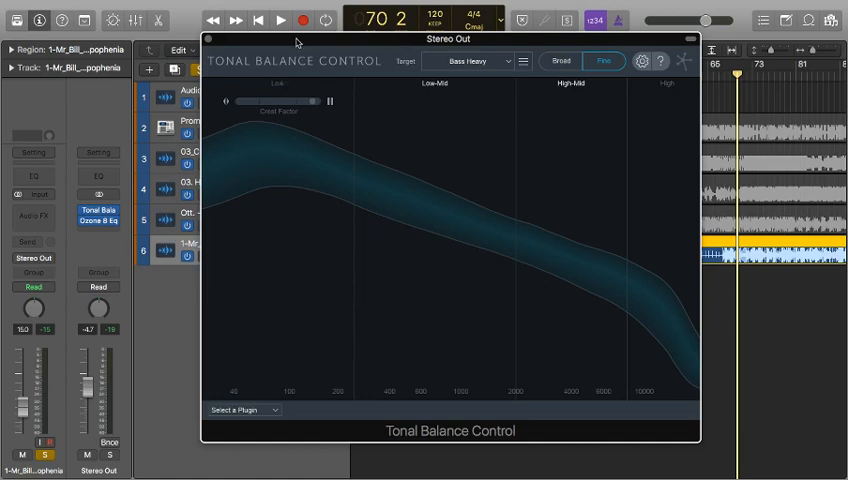
pyautogui.click(288, 20)
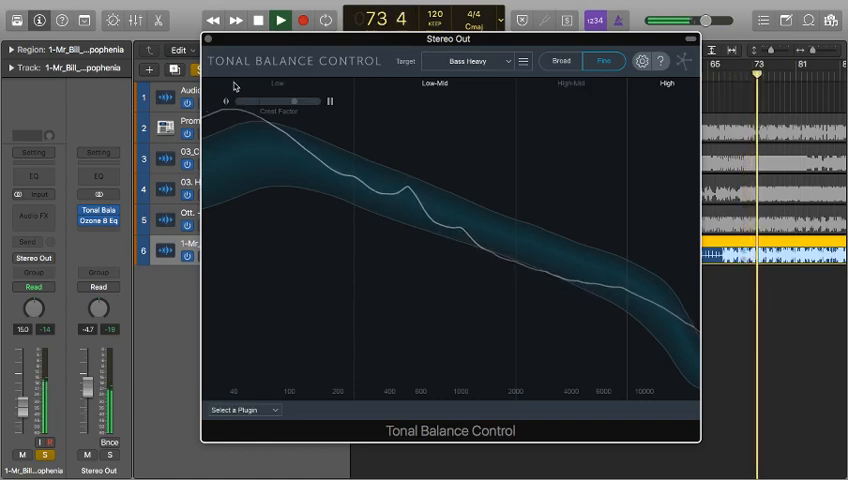
pyautogui.moveTo(448, 38); pyautogui.dragTo(514, 188)
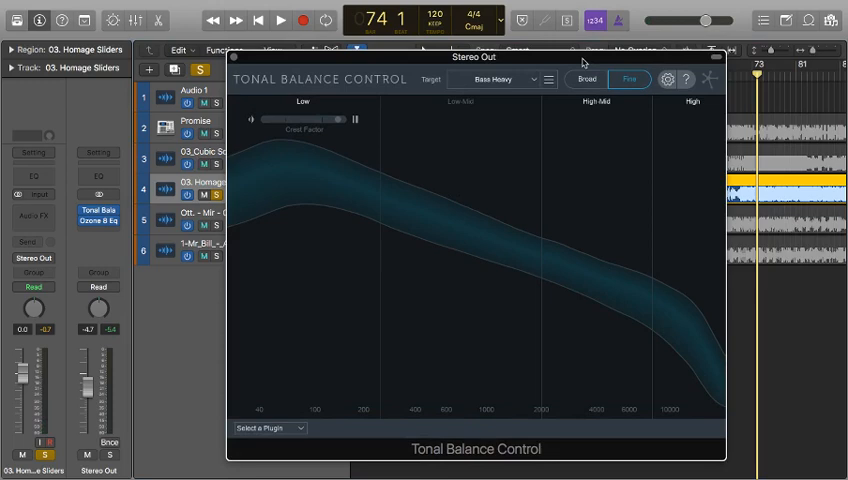
# Play Homage Sliders against Bass Heavy, return to bar 32 and bring up Promise's Pro-Q 2 equalizer
pyautogui.click(294, 20)
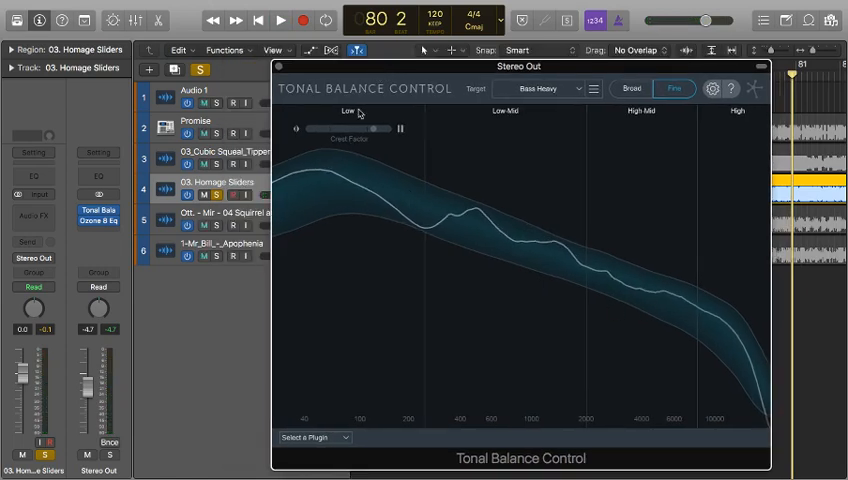
pyautogui.moveTo(518, 66); pyautogui.dragTo(428, 236)
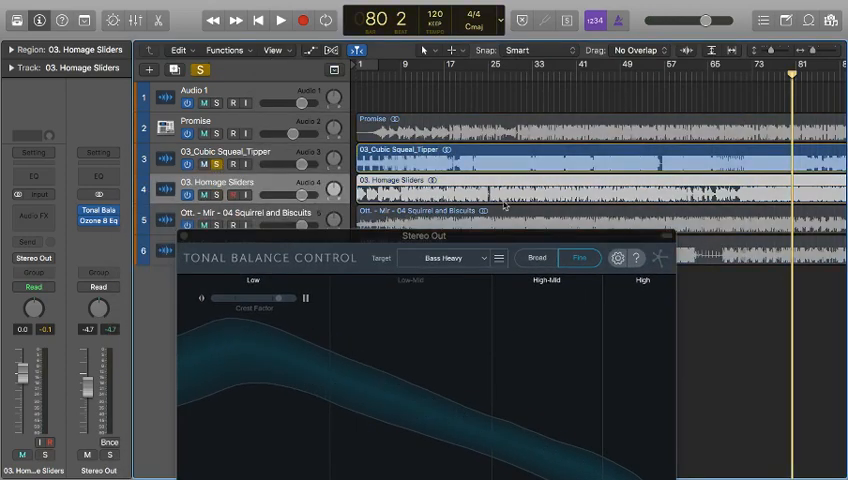
pyautogui.click(496, 66)
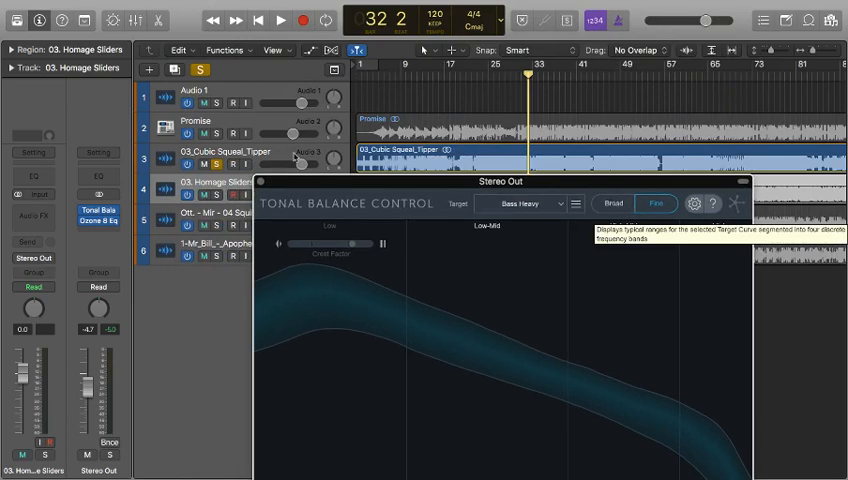
pyautogui.click(196, 120)
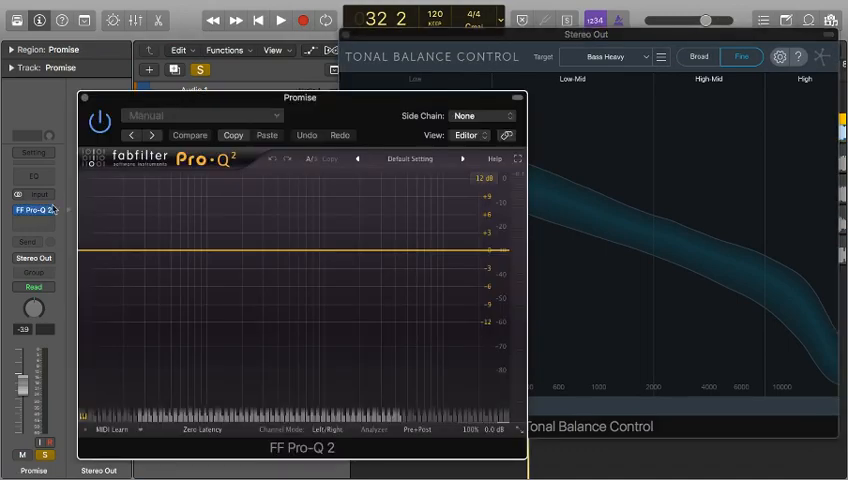
# Add a low-shelf bass-boost band in Pro-Q 2 on Promise and play it through the analyzer
pyautogui.moveTo(300, 96); pyautogui.dragTo(270, 56)
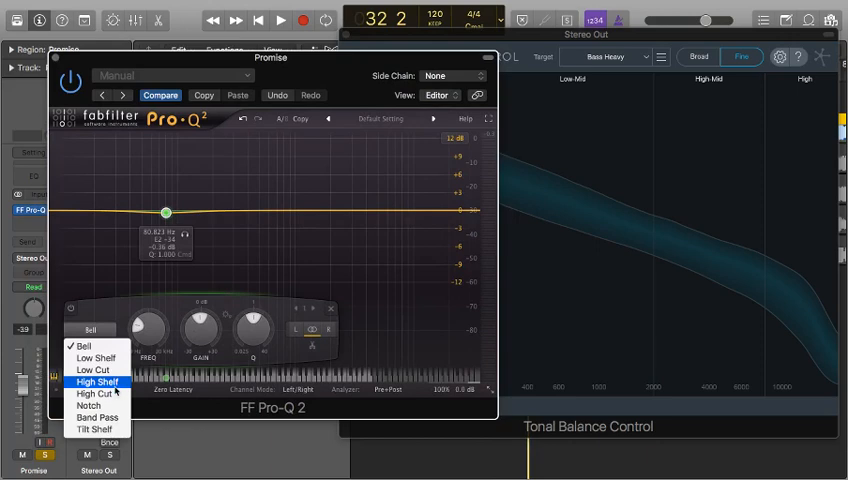
pyautogui.click(96, 356)
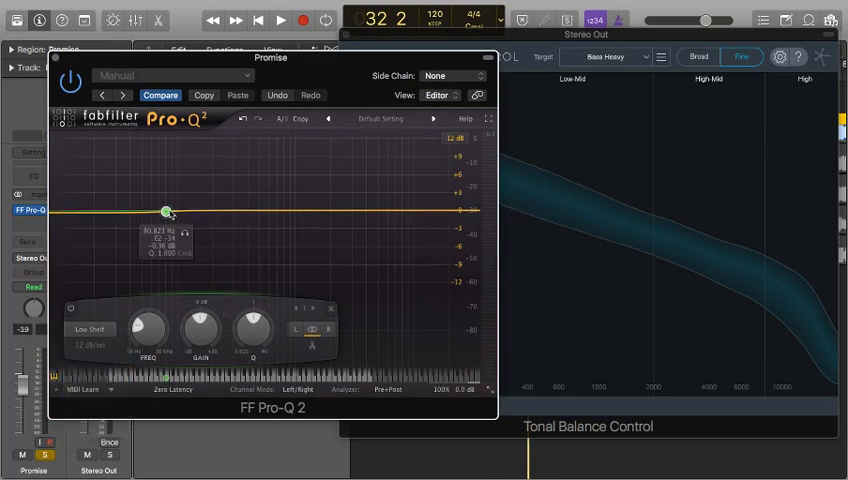
pyautogui.click(284, 20)
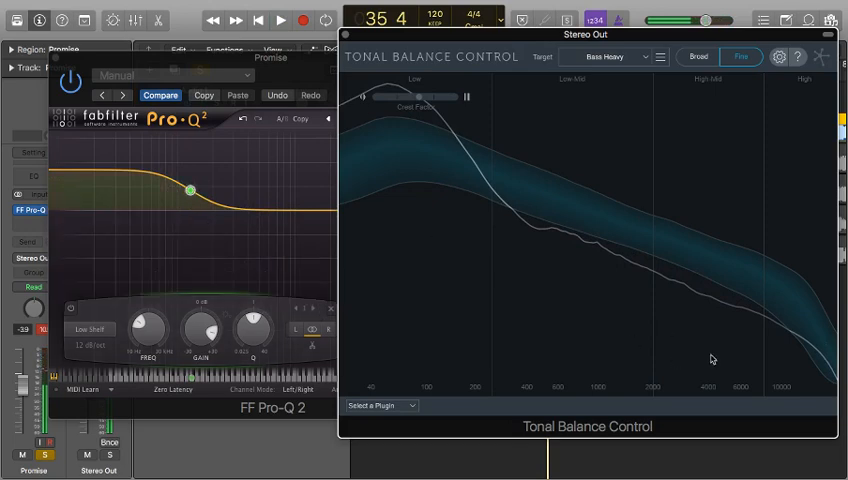
pyautogui.moveTo(460, 234)
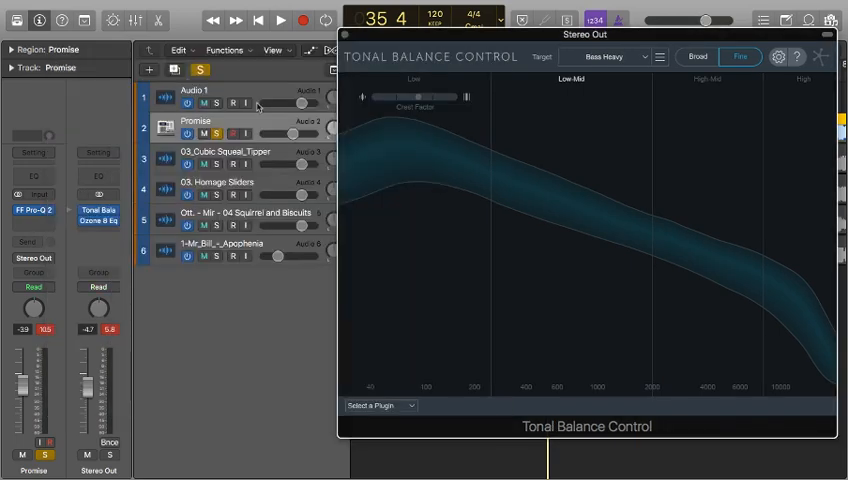
# Play the bass-boosted Promise track to about bar 44 against Bass Heavy, then stop
pyautogui.click(284, 20)
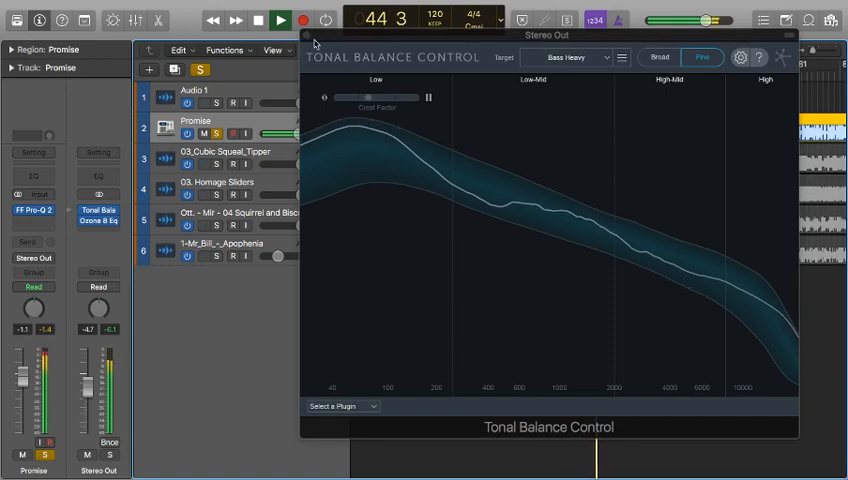
pyautogui.click(272, 20)
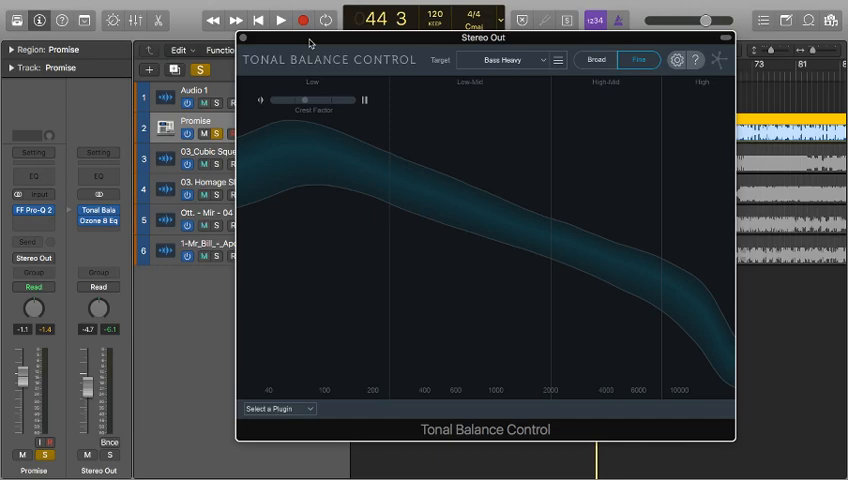
pyautogui.moveTo(482, 36); pyautogui.dragTo(514, 52)
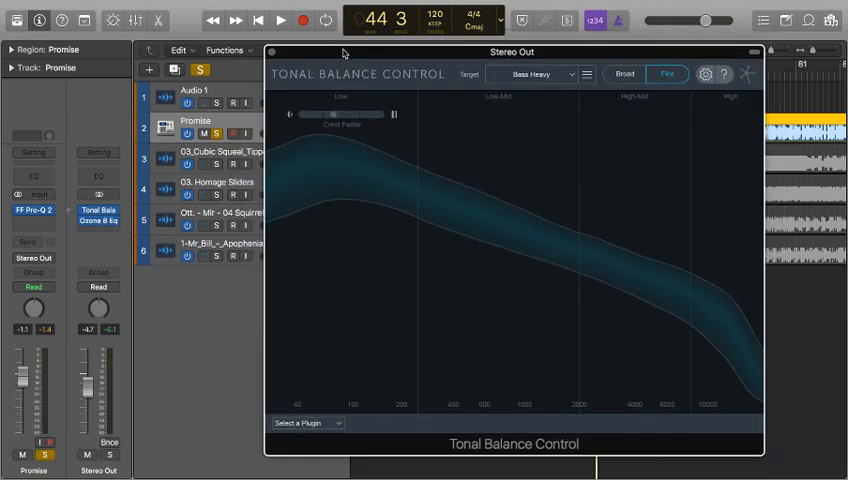
pyautogui.moveTo(362, 56)
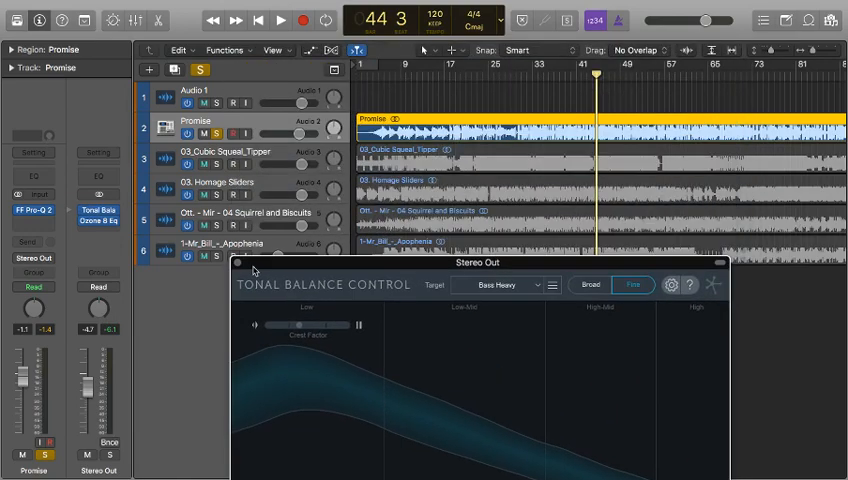
pyautogui.moveTo(476, 264); pyautogui.dragTo(504, 24)
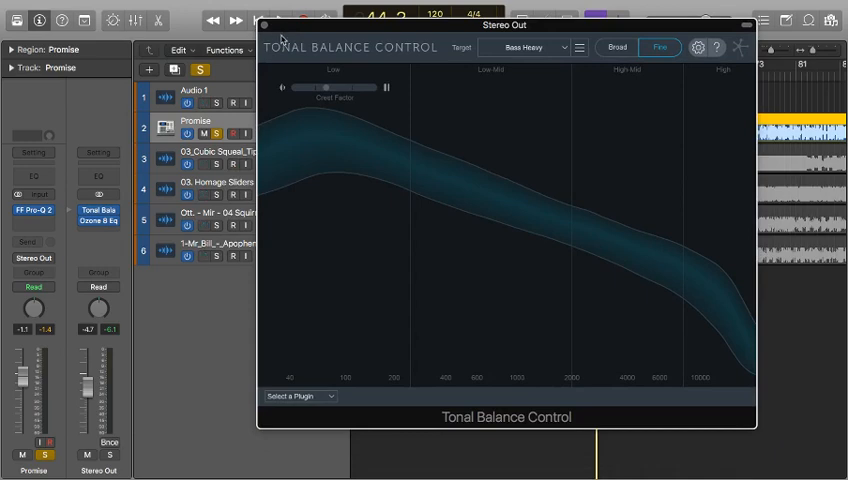